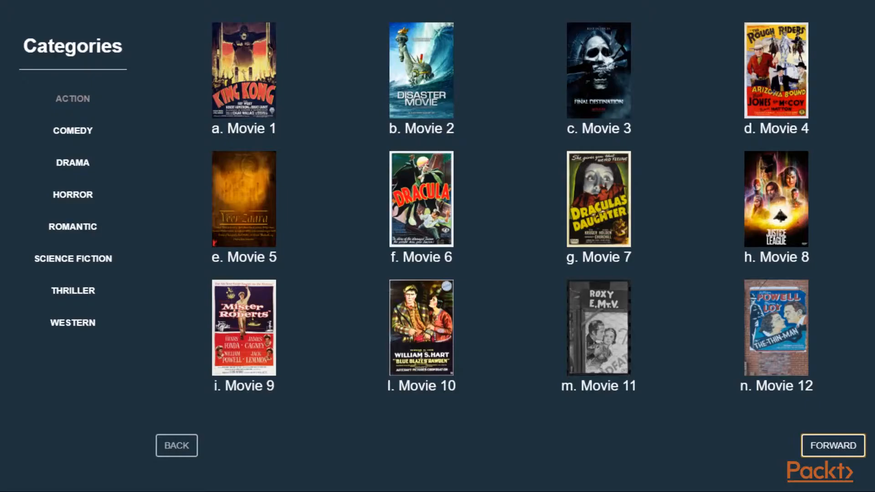
mouse_move(198, 261)
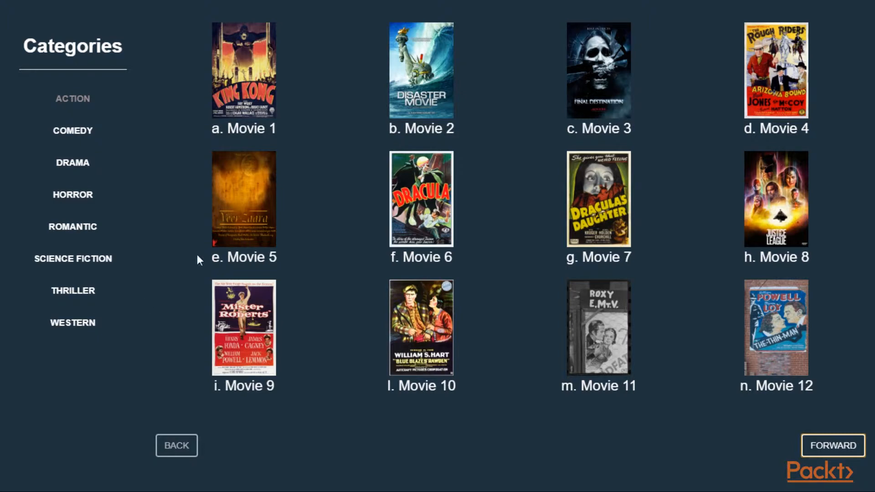
mouse_move(159, 156)
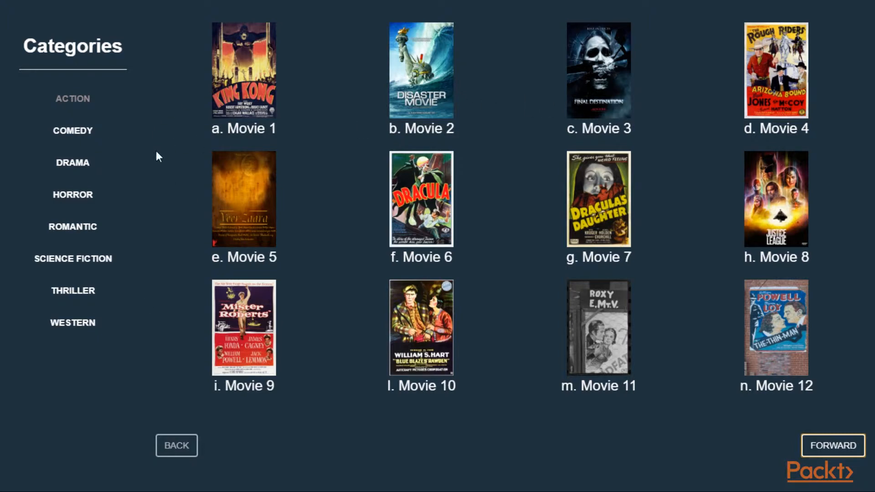
mouse_move(61, 117)
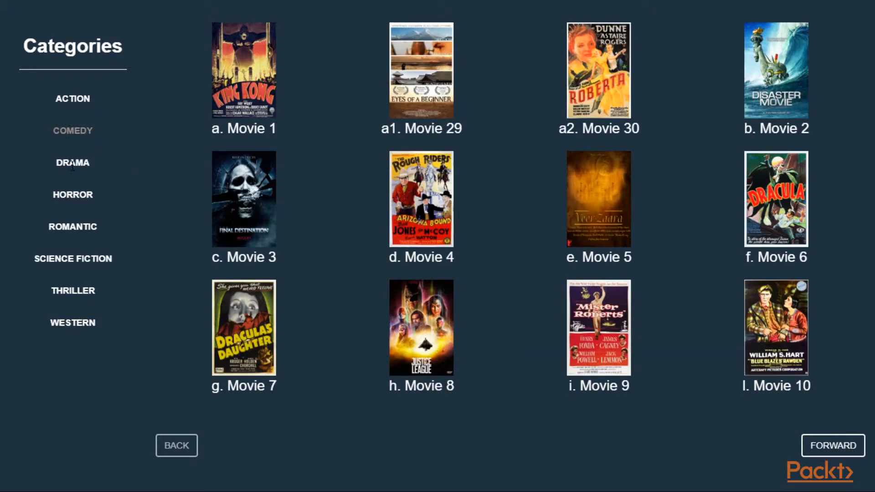
Page through the Action category's movies to the last page and back to the first
click(833, 445)
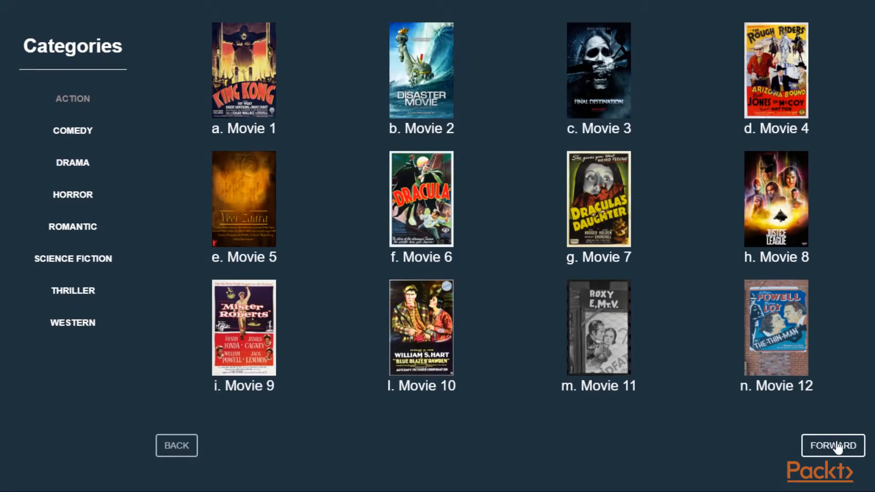
click(832, 446)
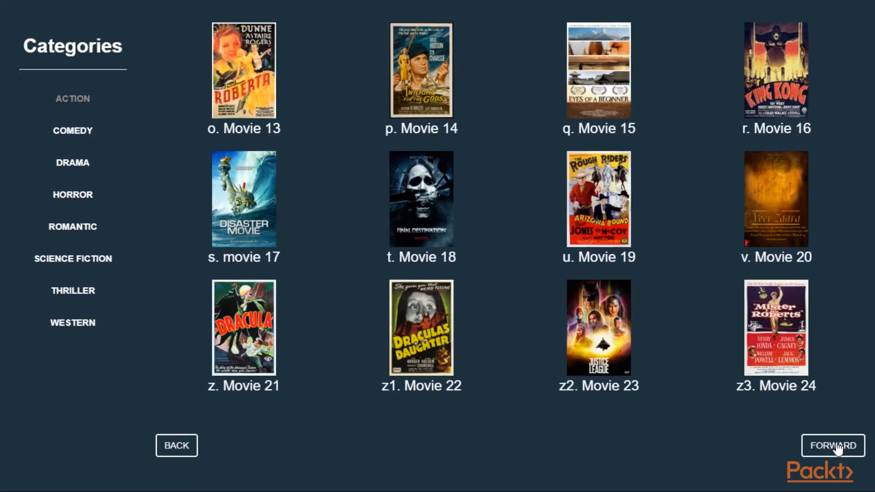
click(833, 446)
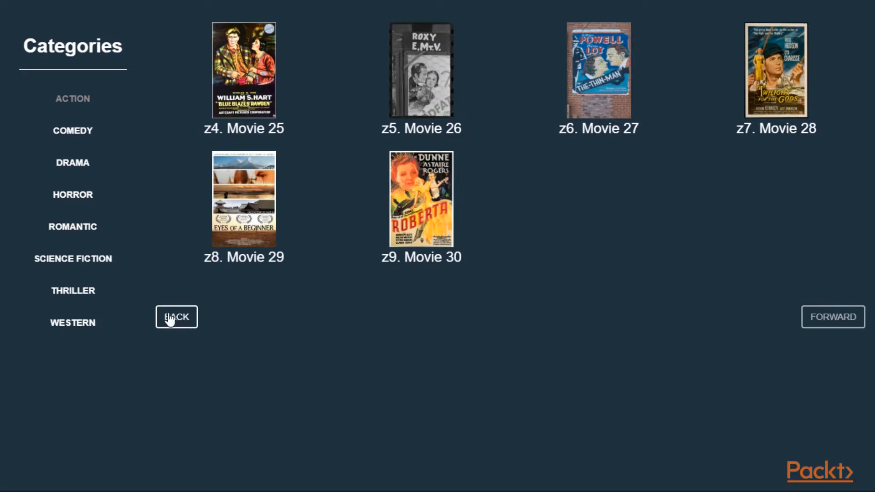
click(176, 316)
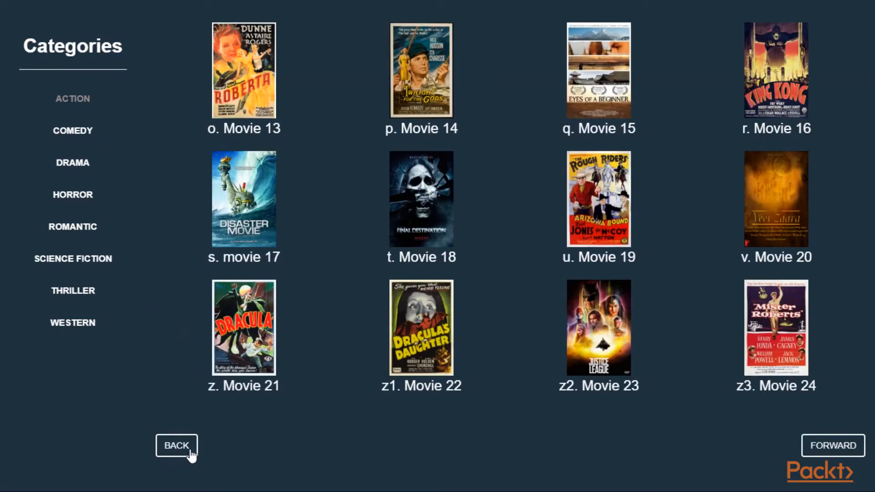
click(177, 446)
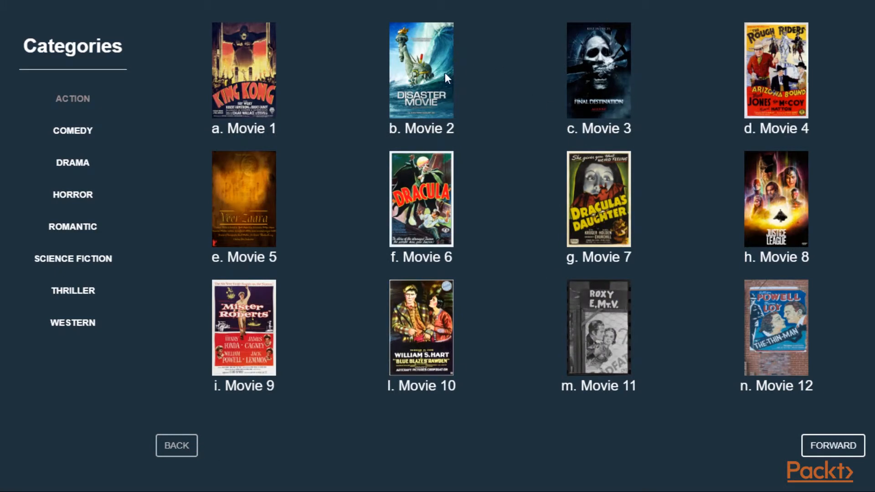
mouse_move(602, 85)
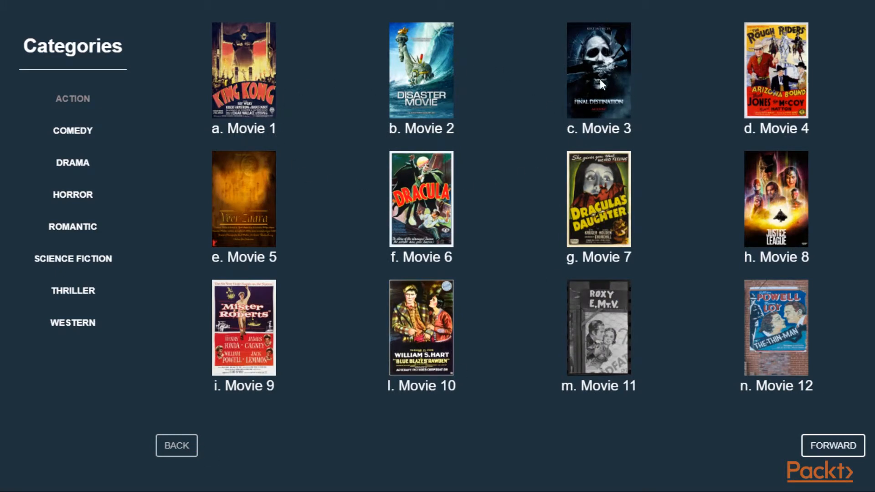
mouse_move(854, 26)
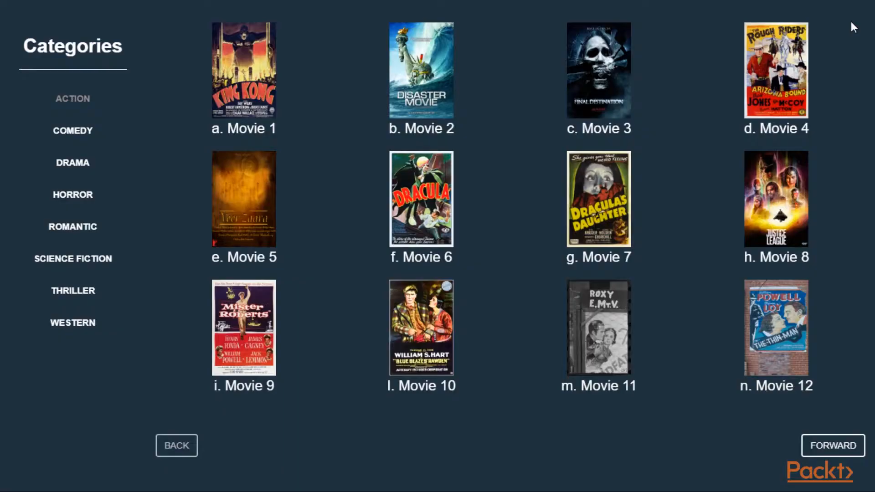
mouse_move(354, 208)
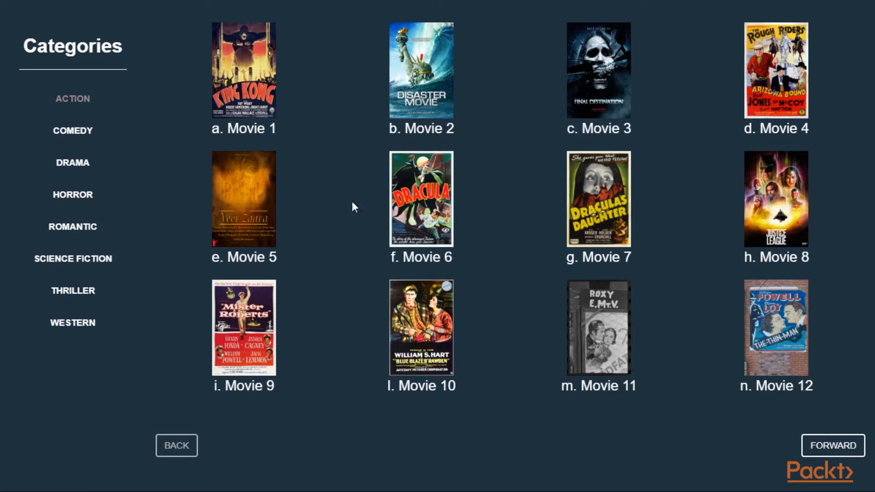
mouse_move(328, 290)
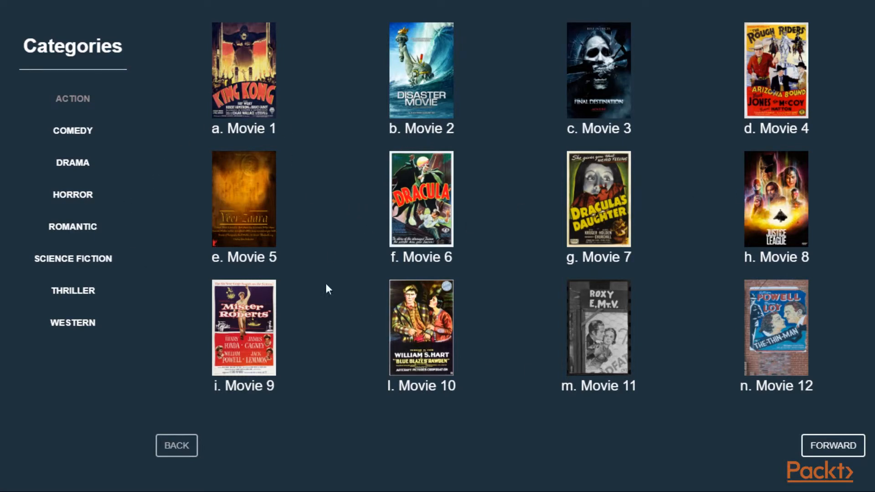
mouse_move(274, 341)
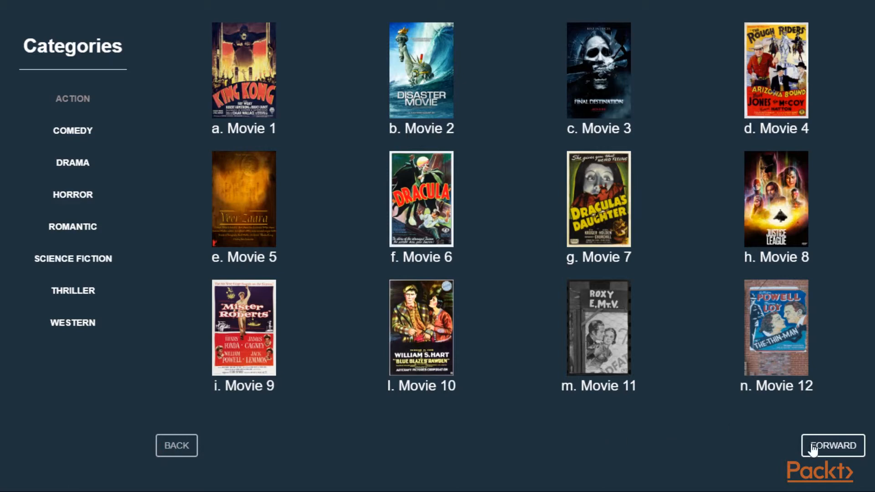
mouse_move(828, 389)
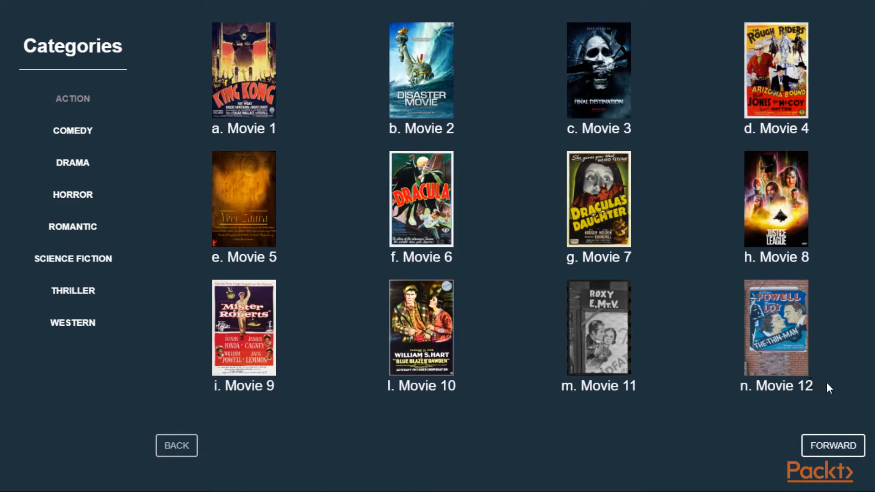
mouse_move(678, 389)
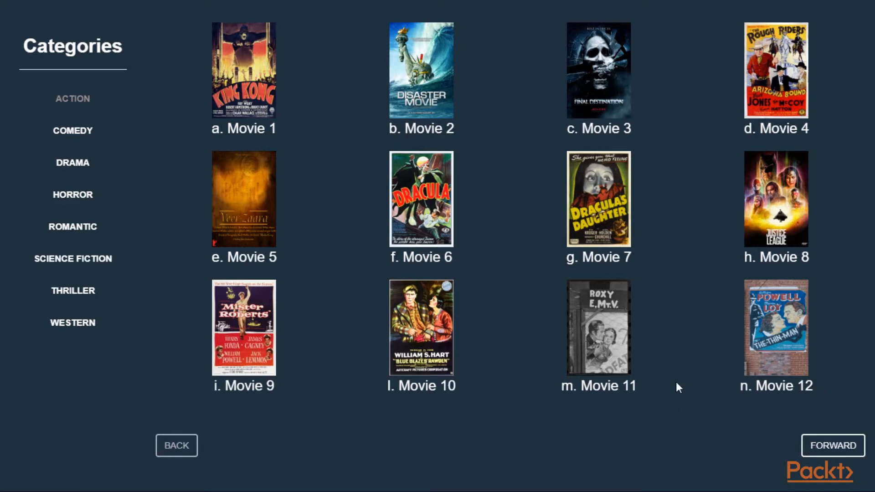
mouse_move(219, 271)
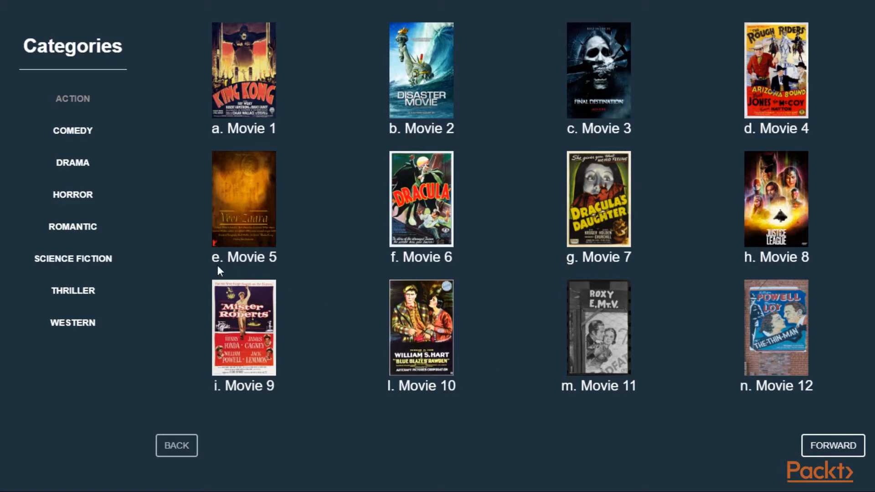
mouse_move(326, 8)
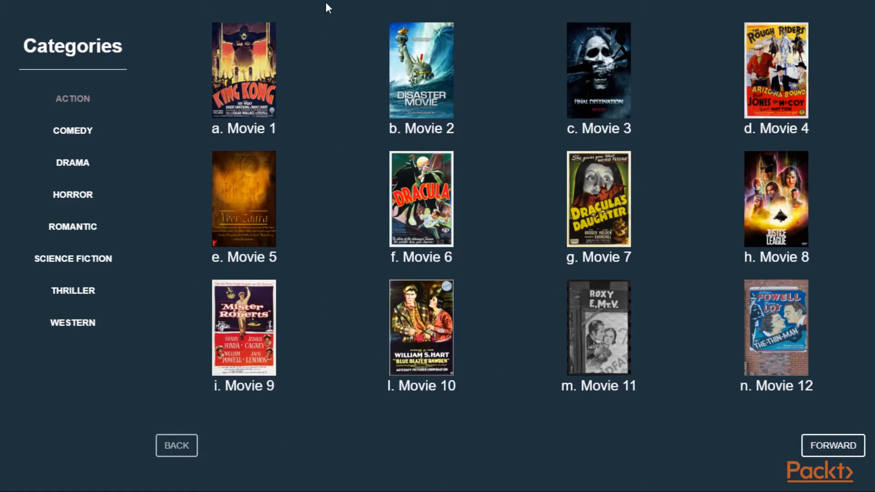
mouse_move(691, 386)
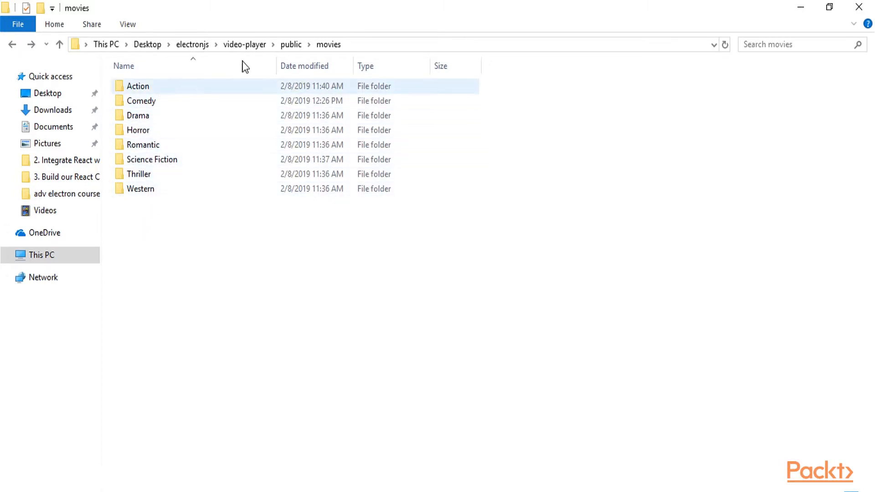
Open the Action folder in movies, revealing its image and video subfolders
click(141, 101)
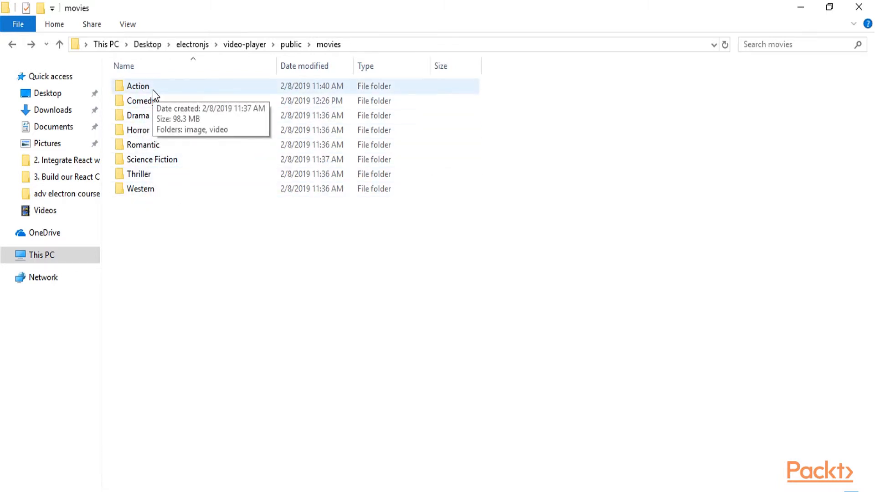
double_click(137, 86)
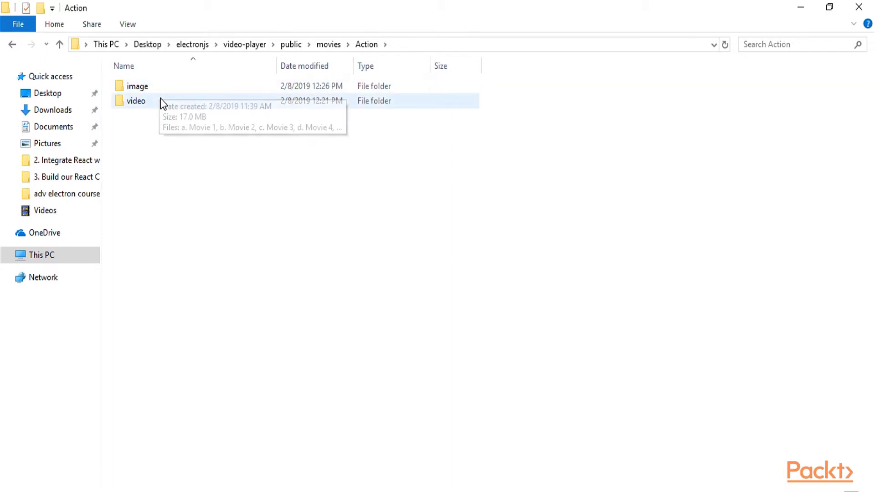
double_click(137, 86)
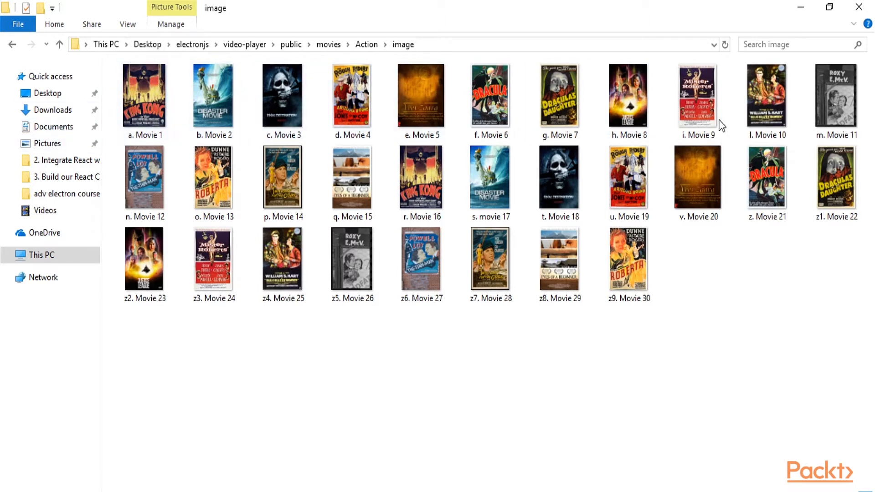
click(144, 96)
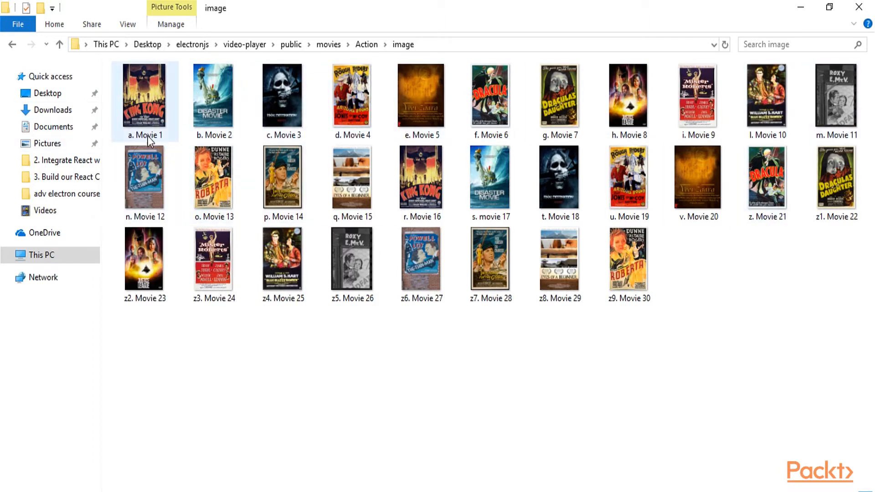
mouse_move(134, 145)
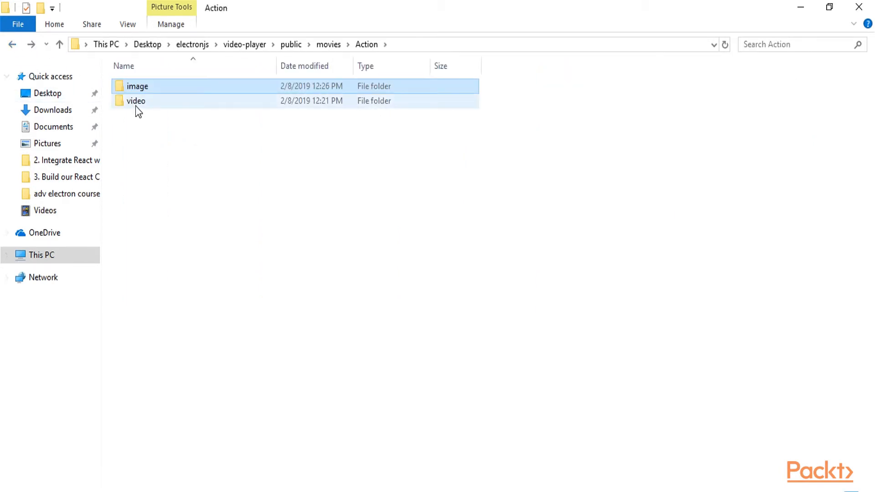
Browse the Action video subfolder's movie files, then go back up to the movies folder
double_click(136, 100)
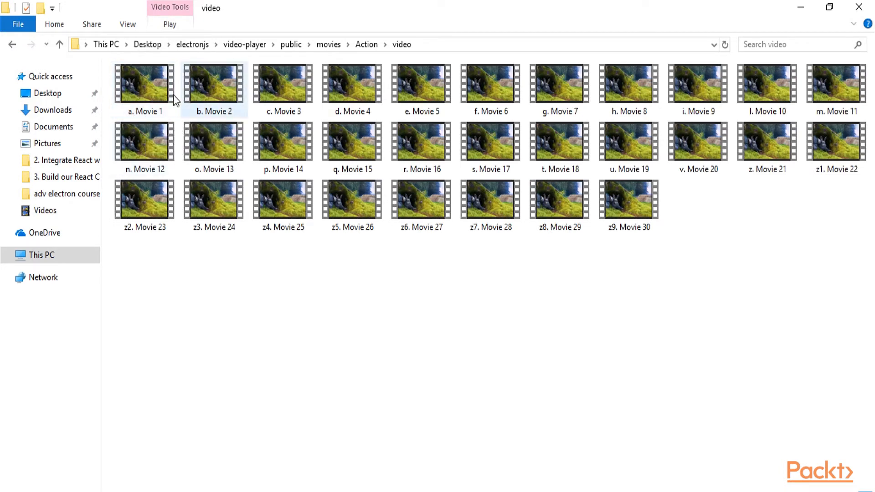
click(144, 143)
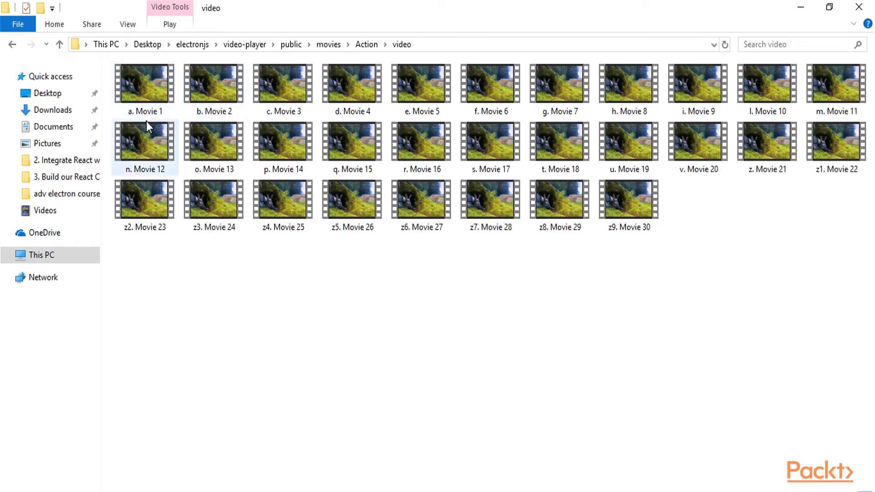
click(13, 46)
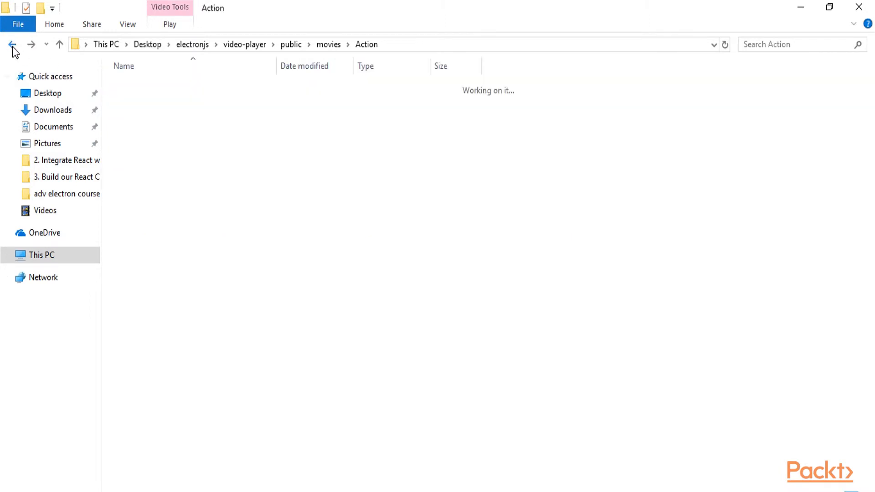
click(11, 46)
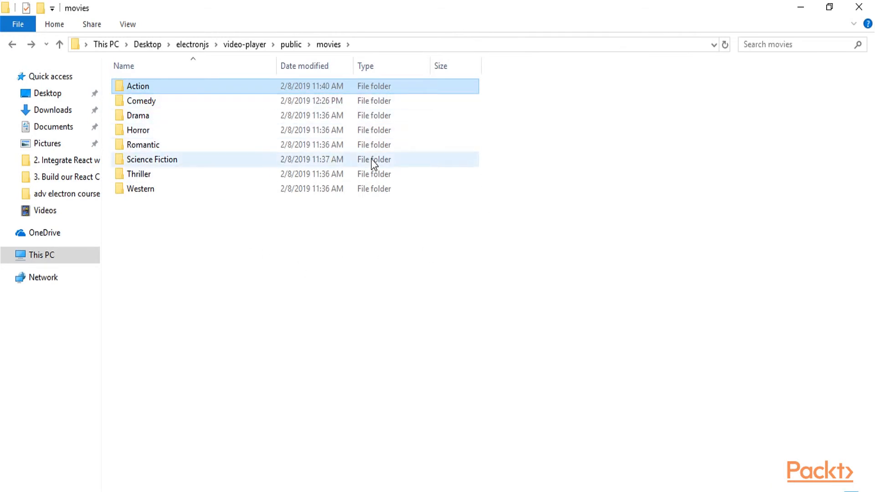
mouse_move(379, 264)
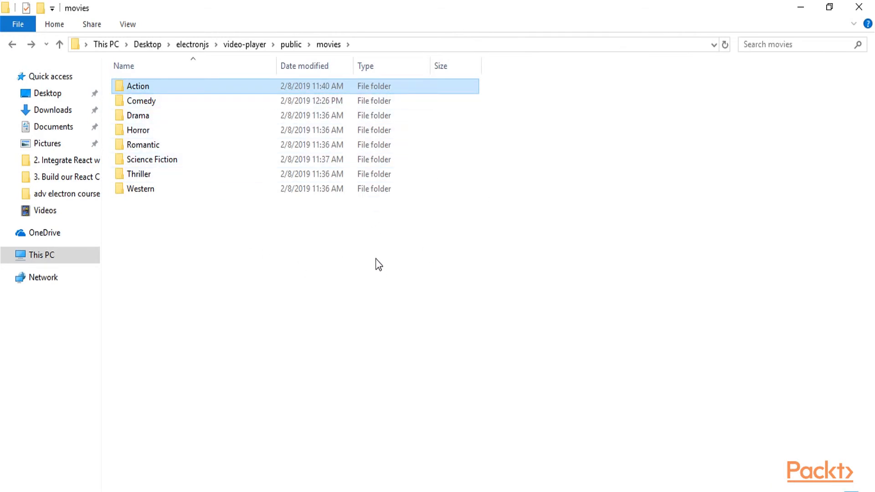